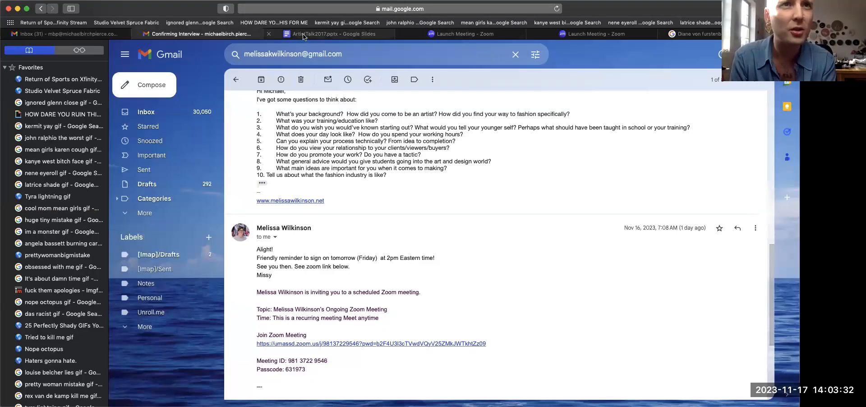
Switch from the Gmail interview email to the ArtistTalk2017.pptx Google Slides tab.
click(340, 34)
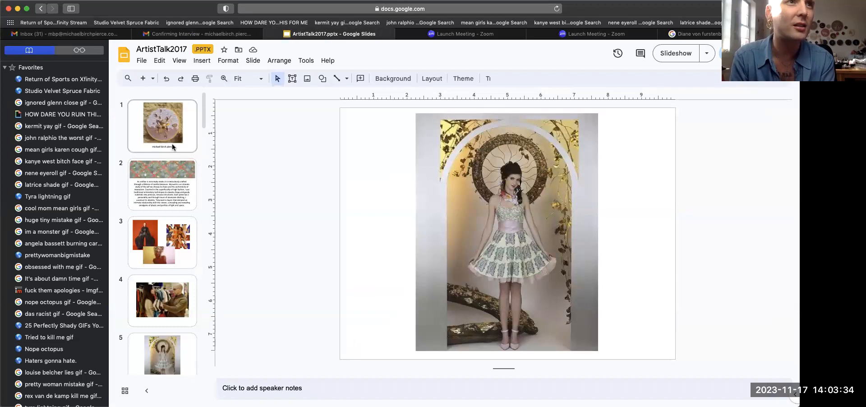